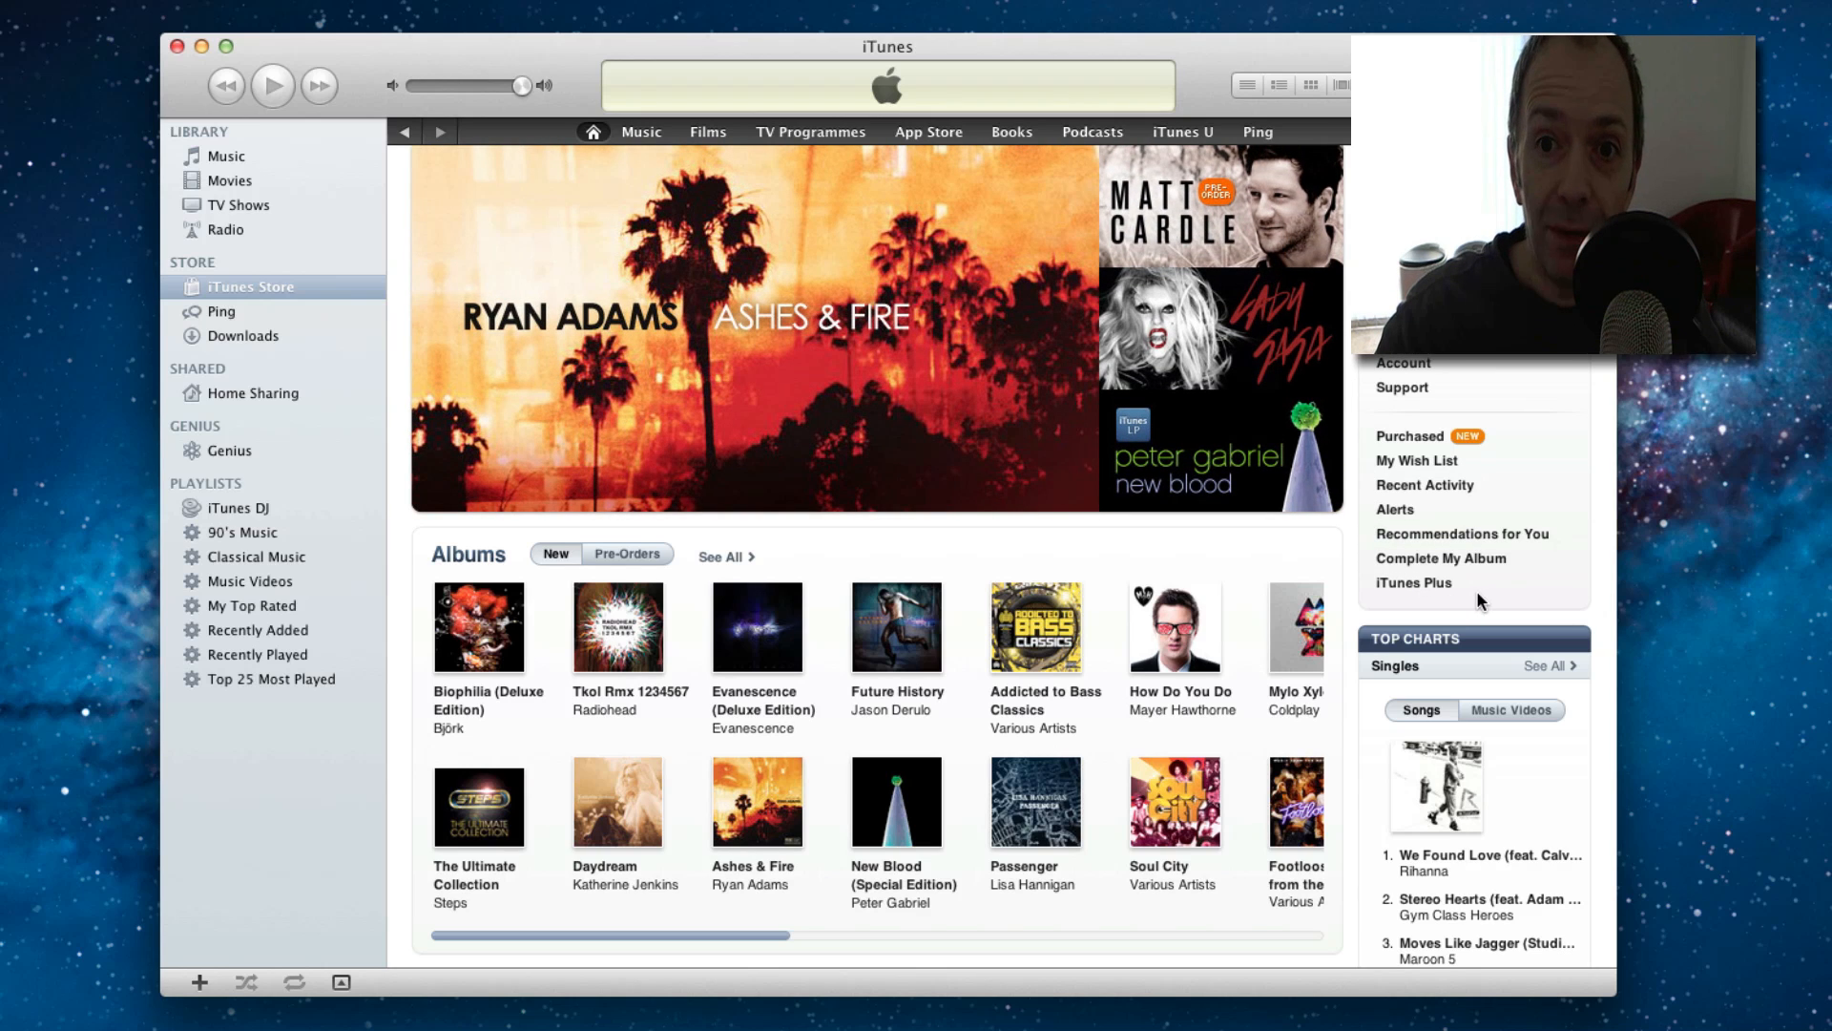
mouse_move(1409, 442)
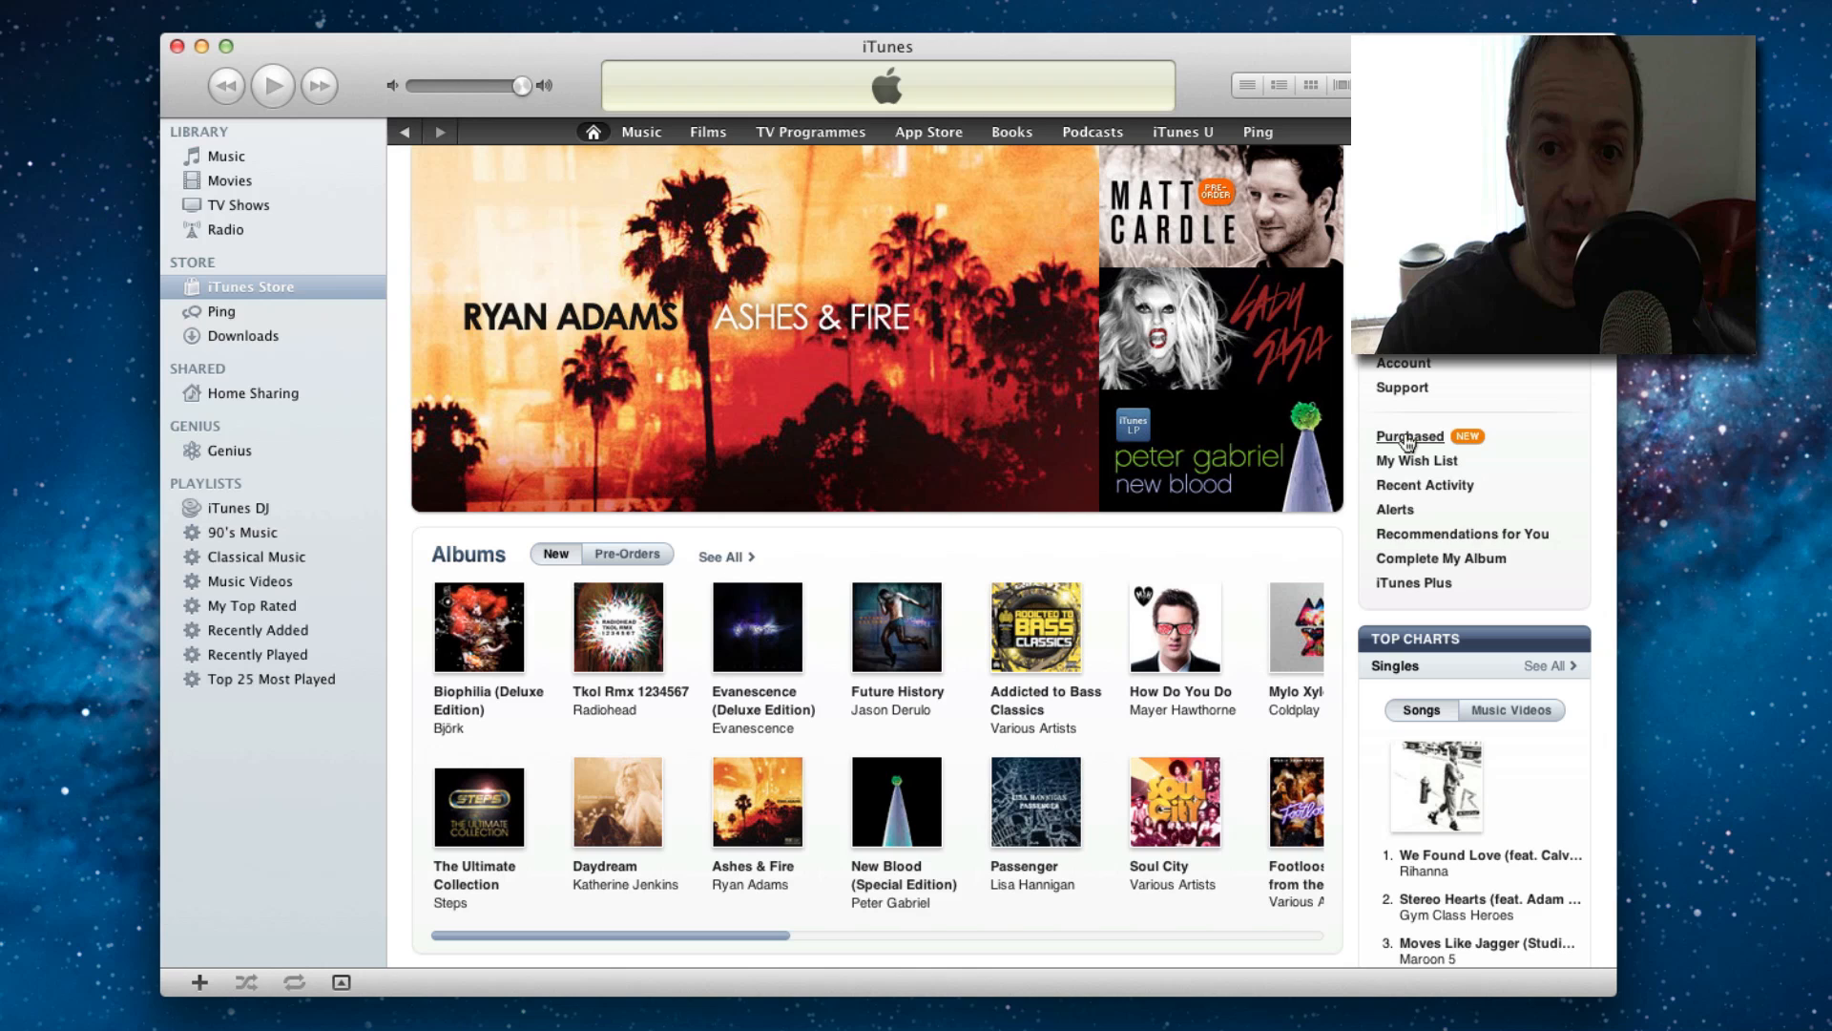
Request the Purchased page from the store home's Quick Links
left_click(1409, 438)
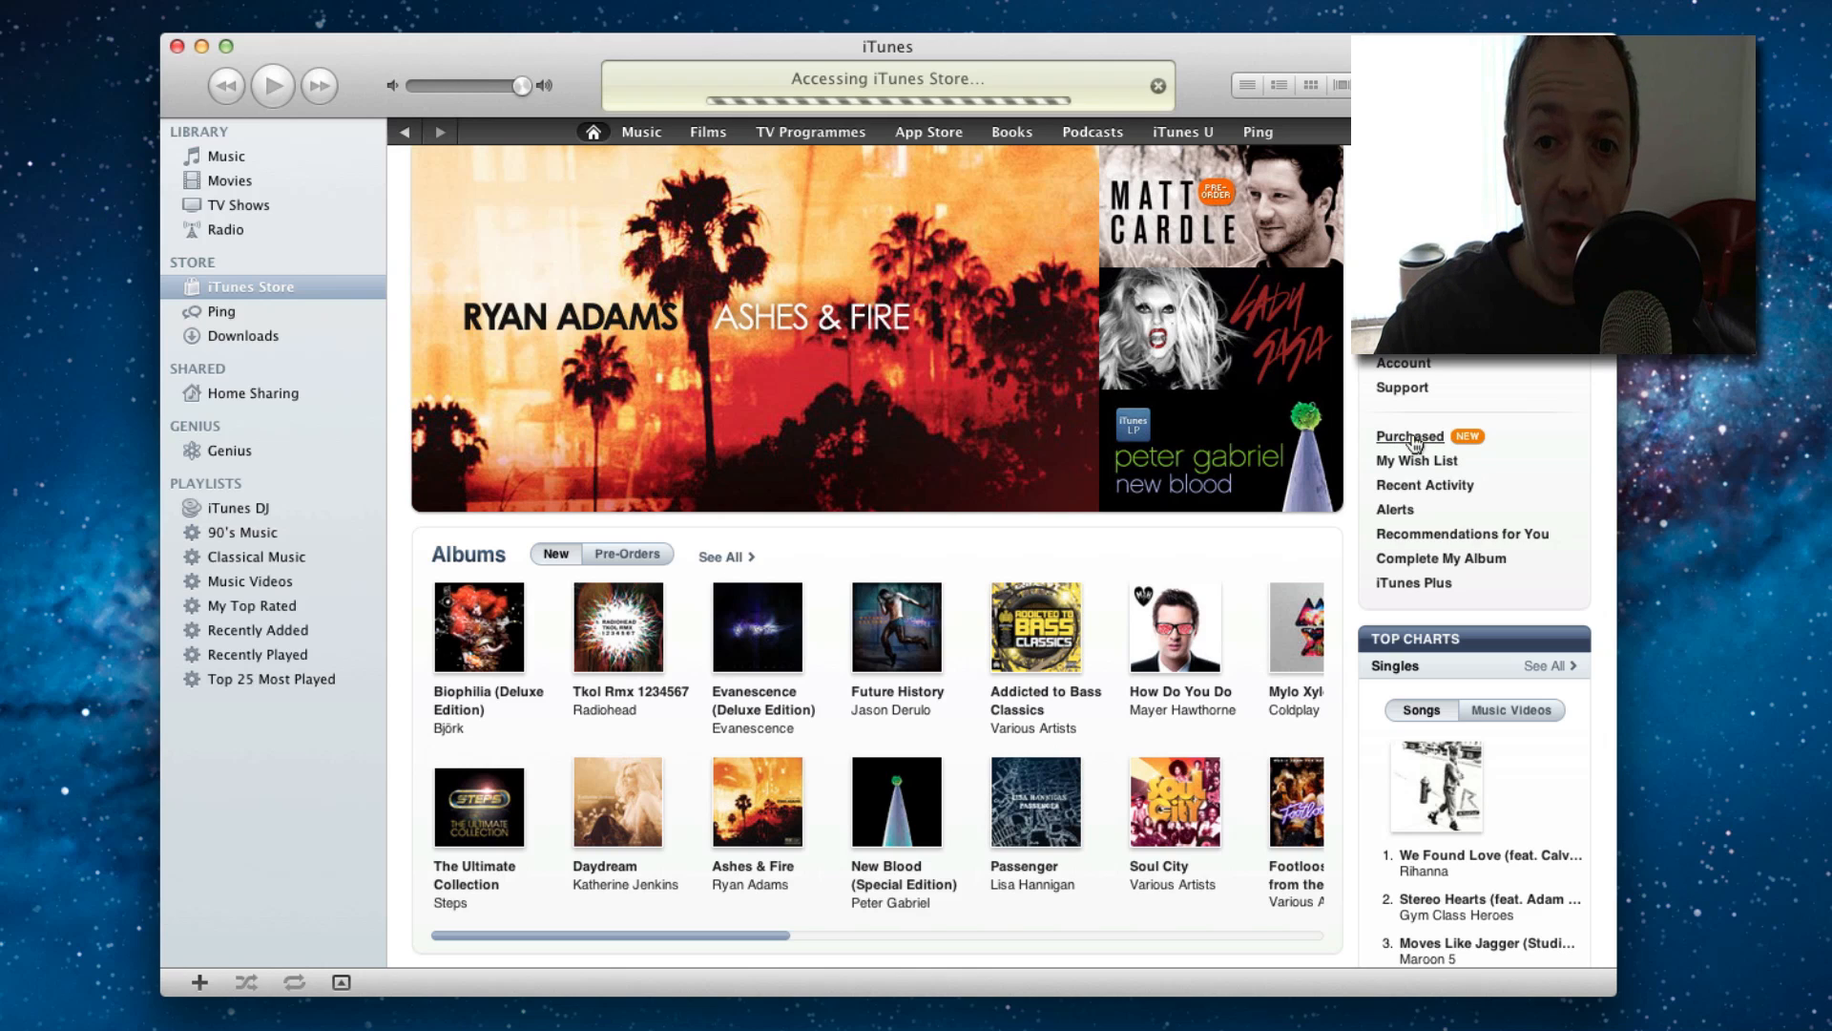
Open the Purchased page and show purchased books, listing Life of Pi
left_click(1408, 436)
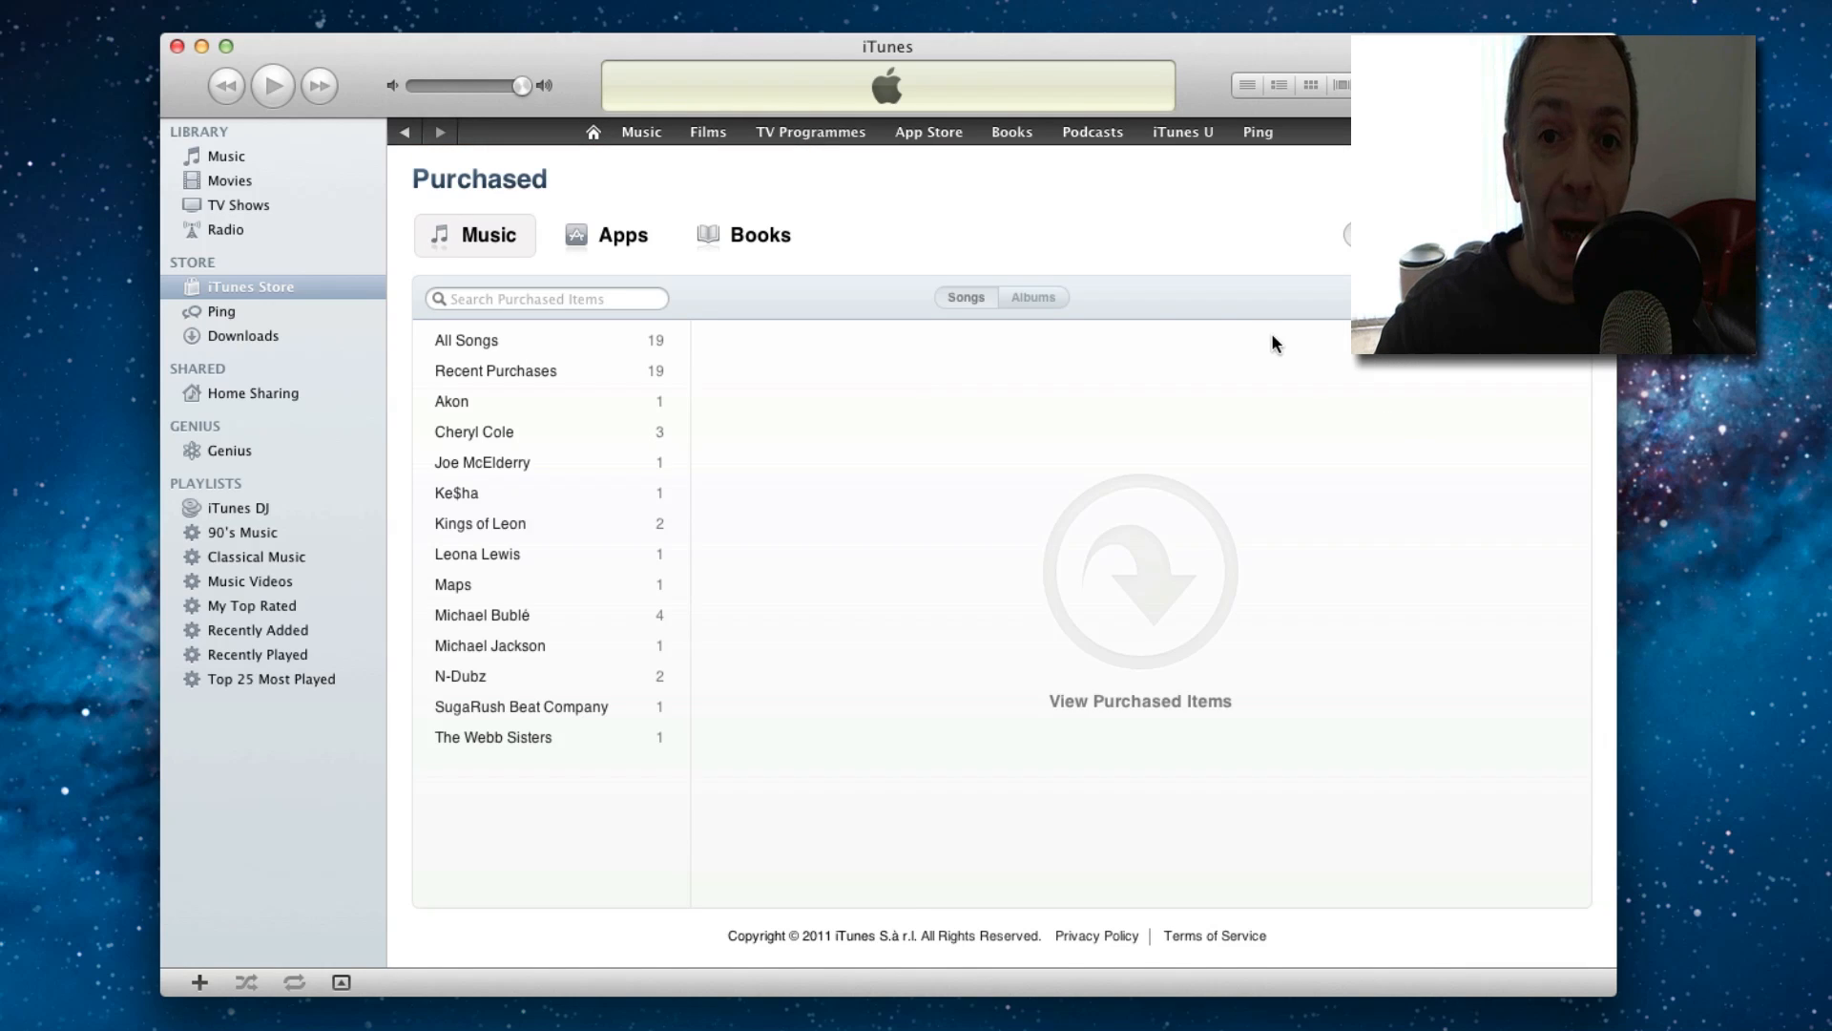
mouse_move(1036, 261)
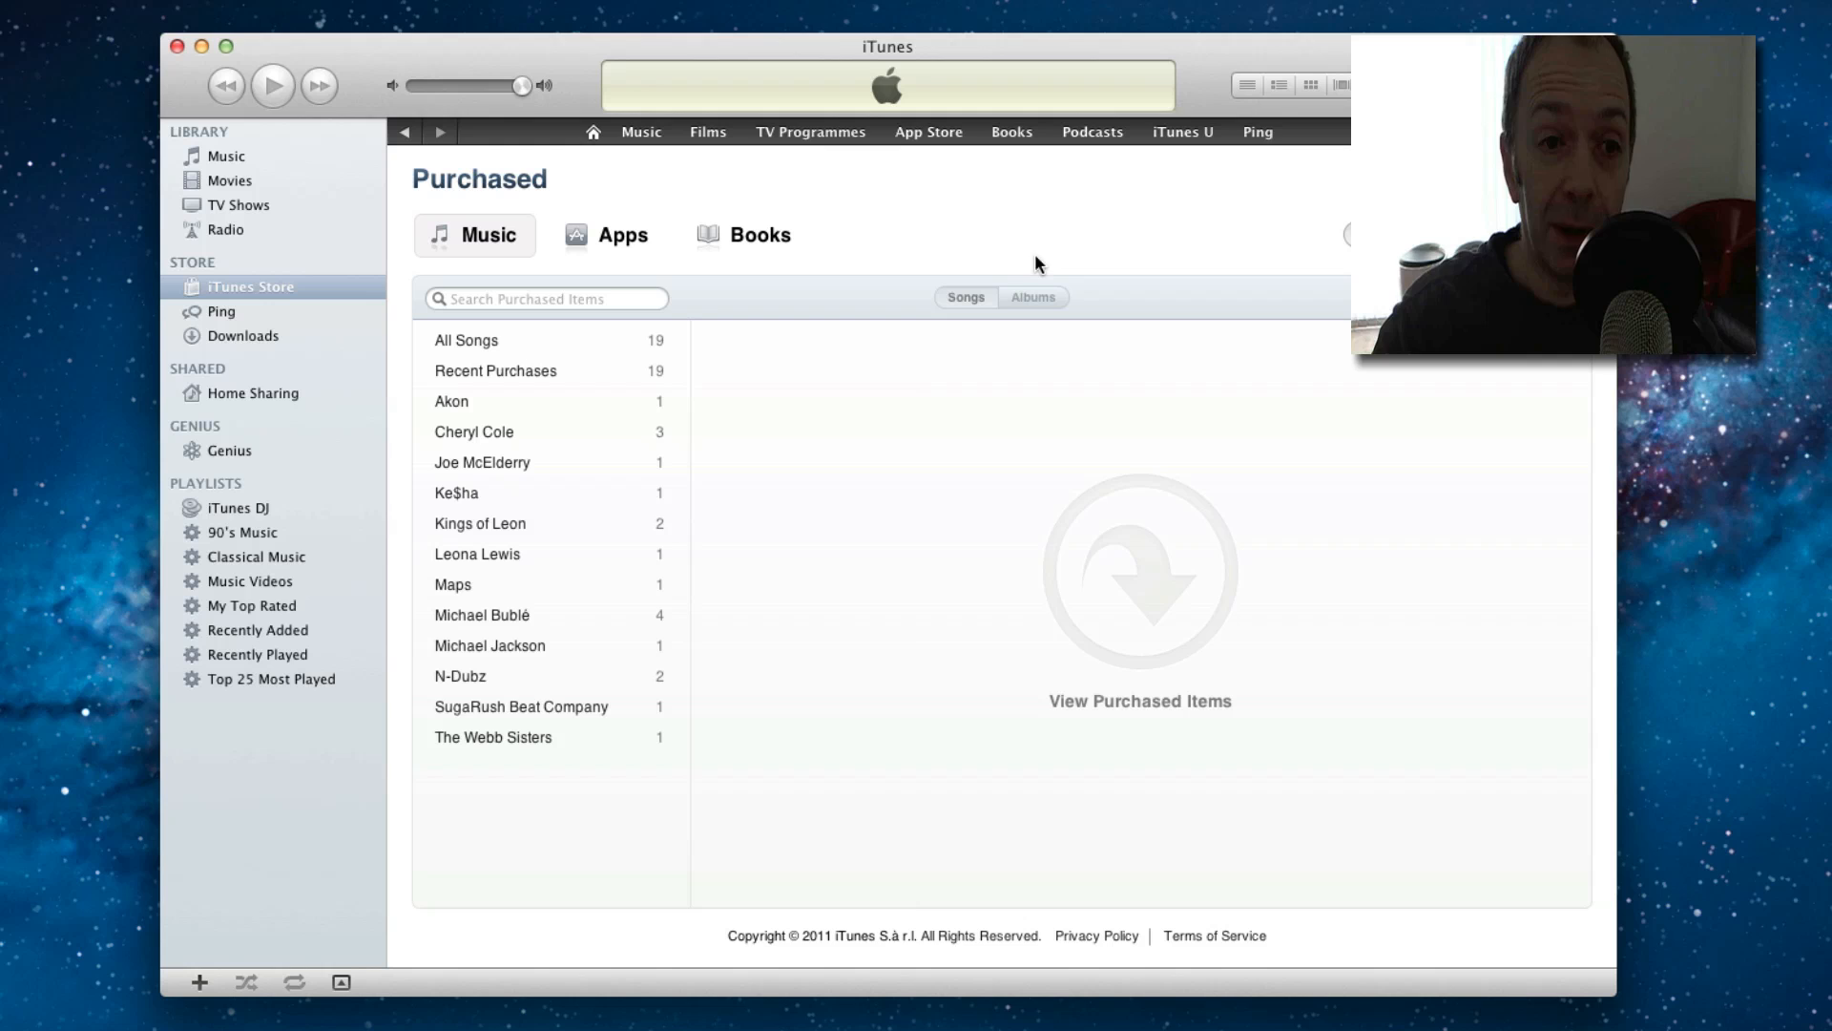
mouse_move(527, 401)
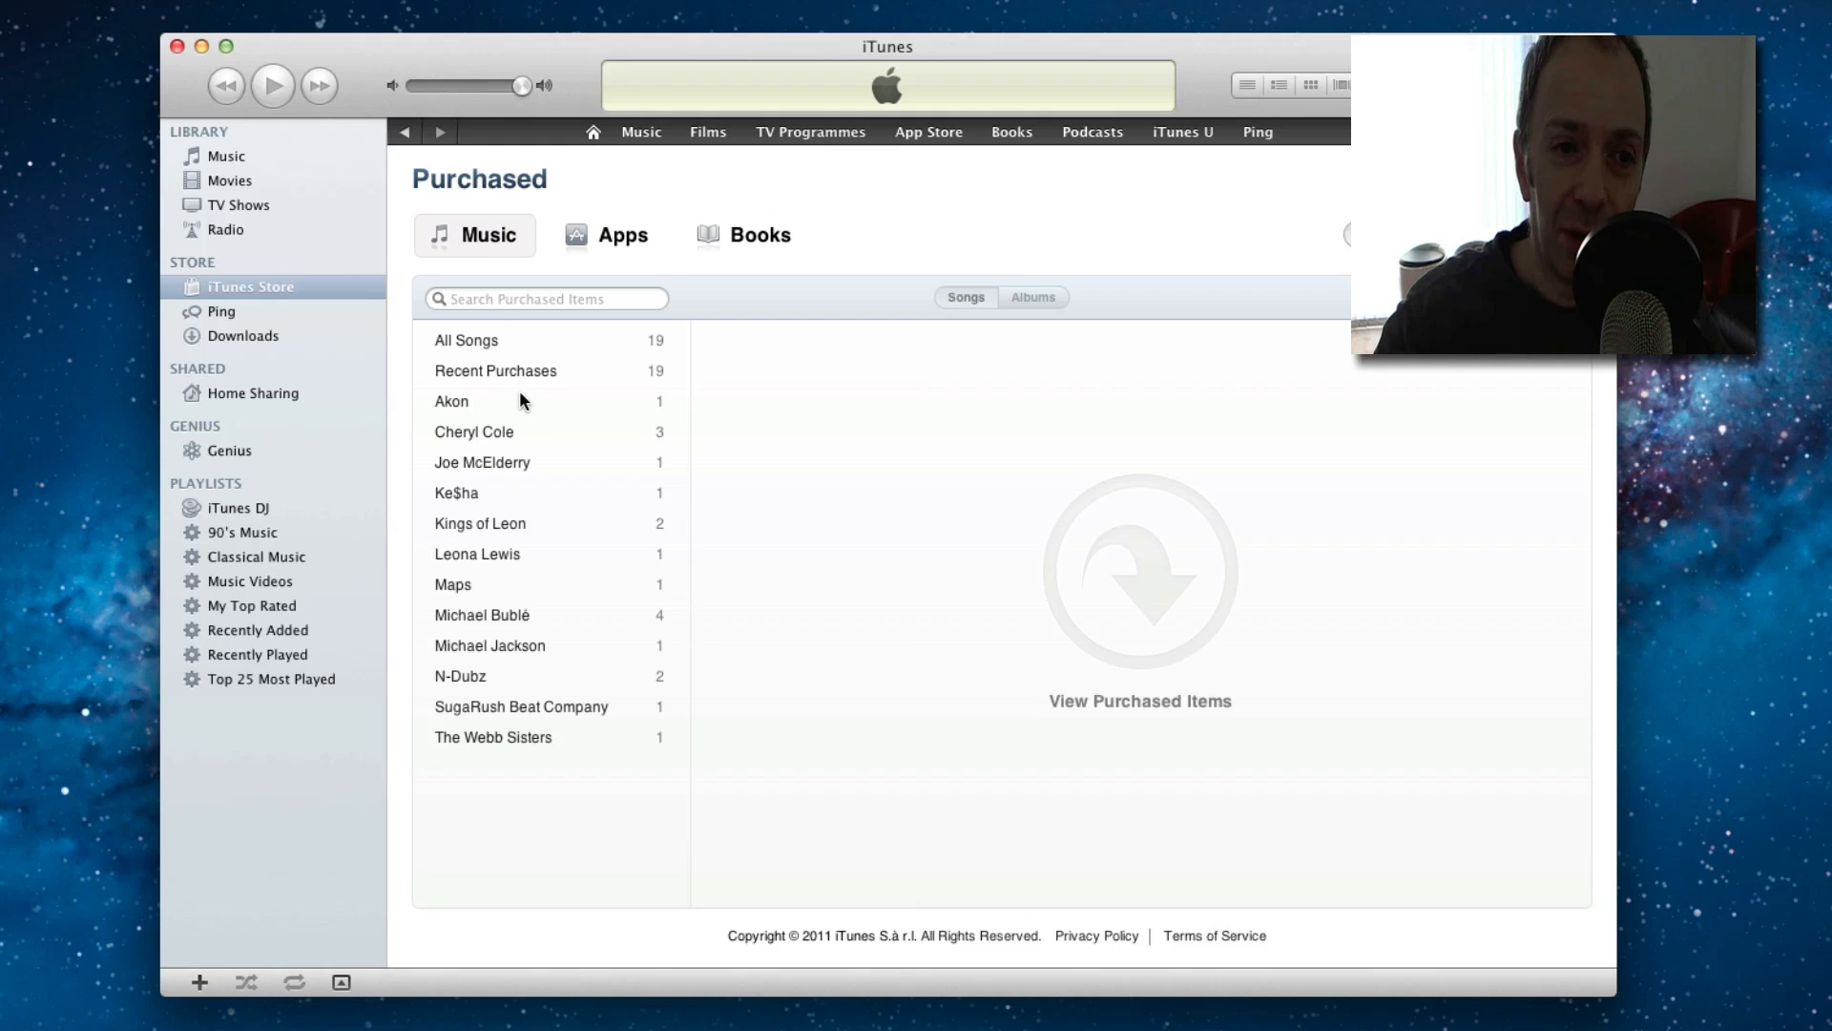
left_click(746, 235)
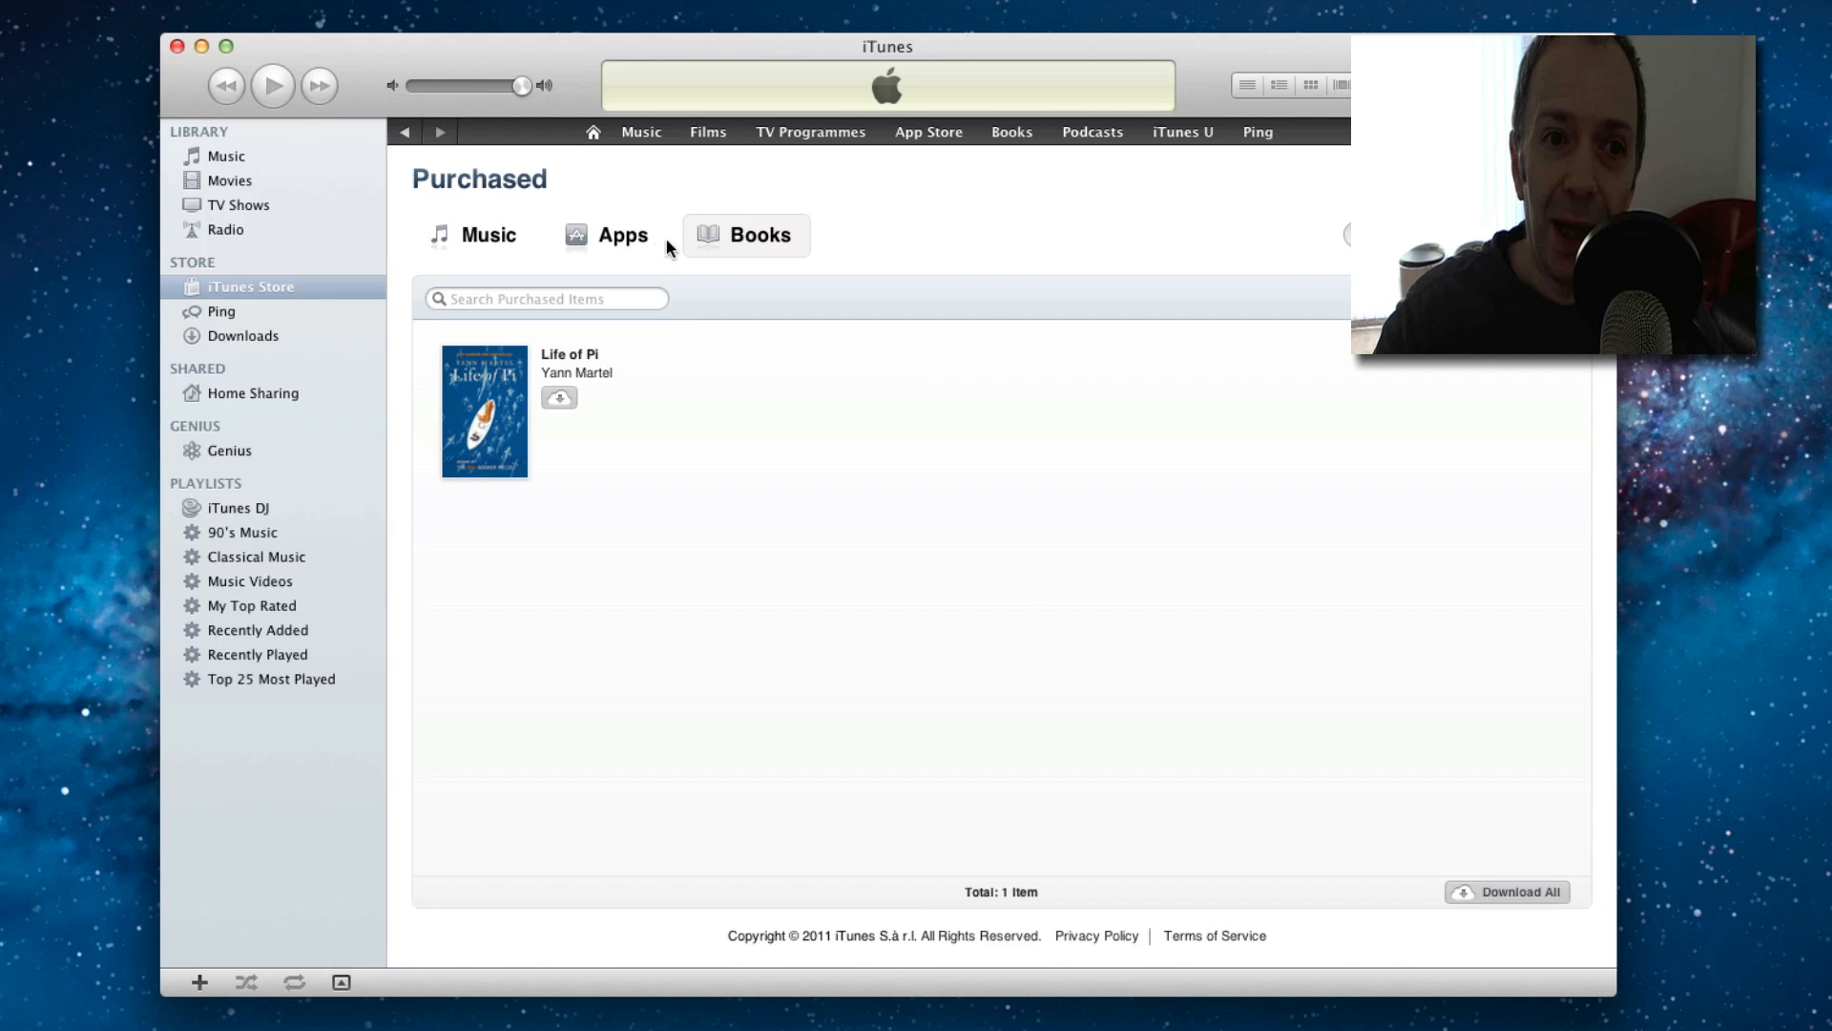
Show the purchased iPhone apps list of 410 items
left_click(607, 235)
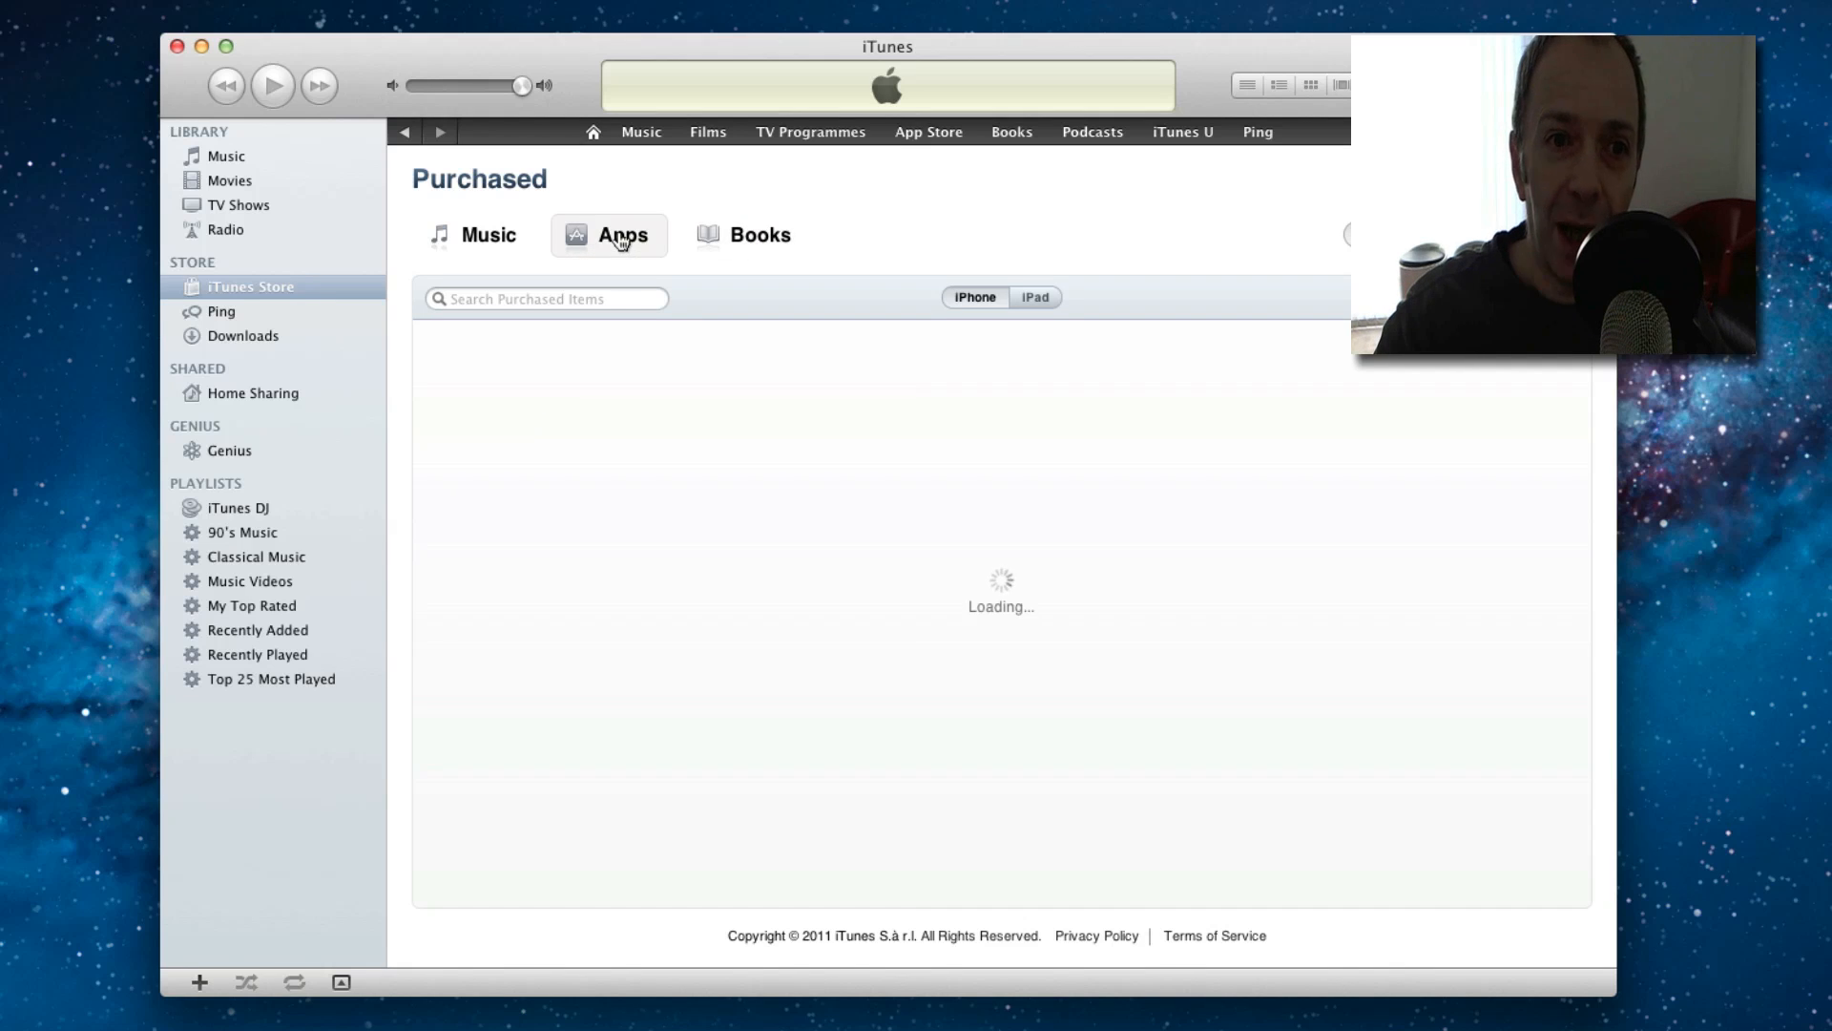
left_click(609, 235)
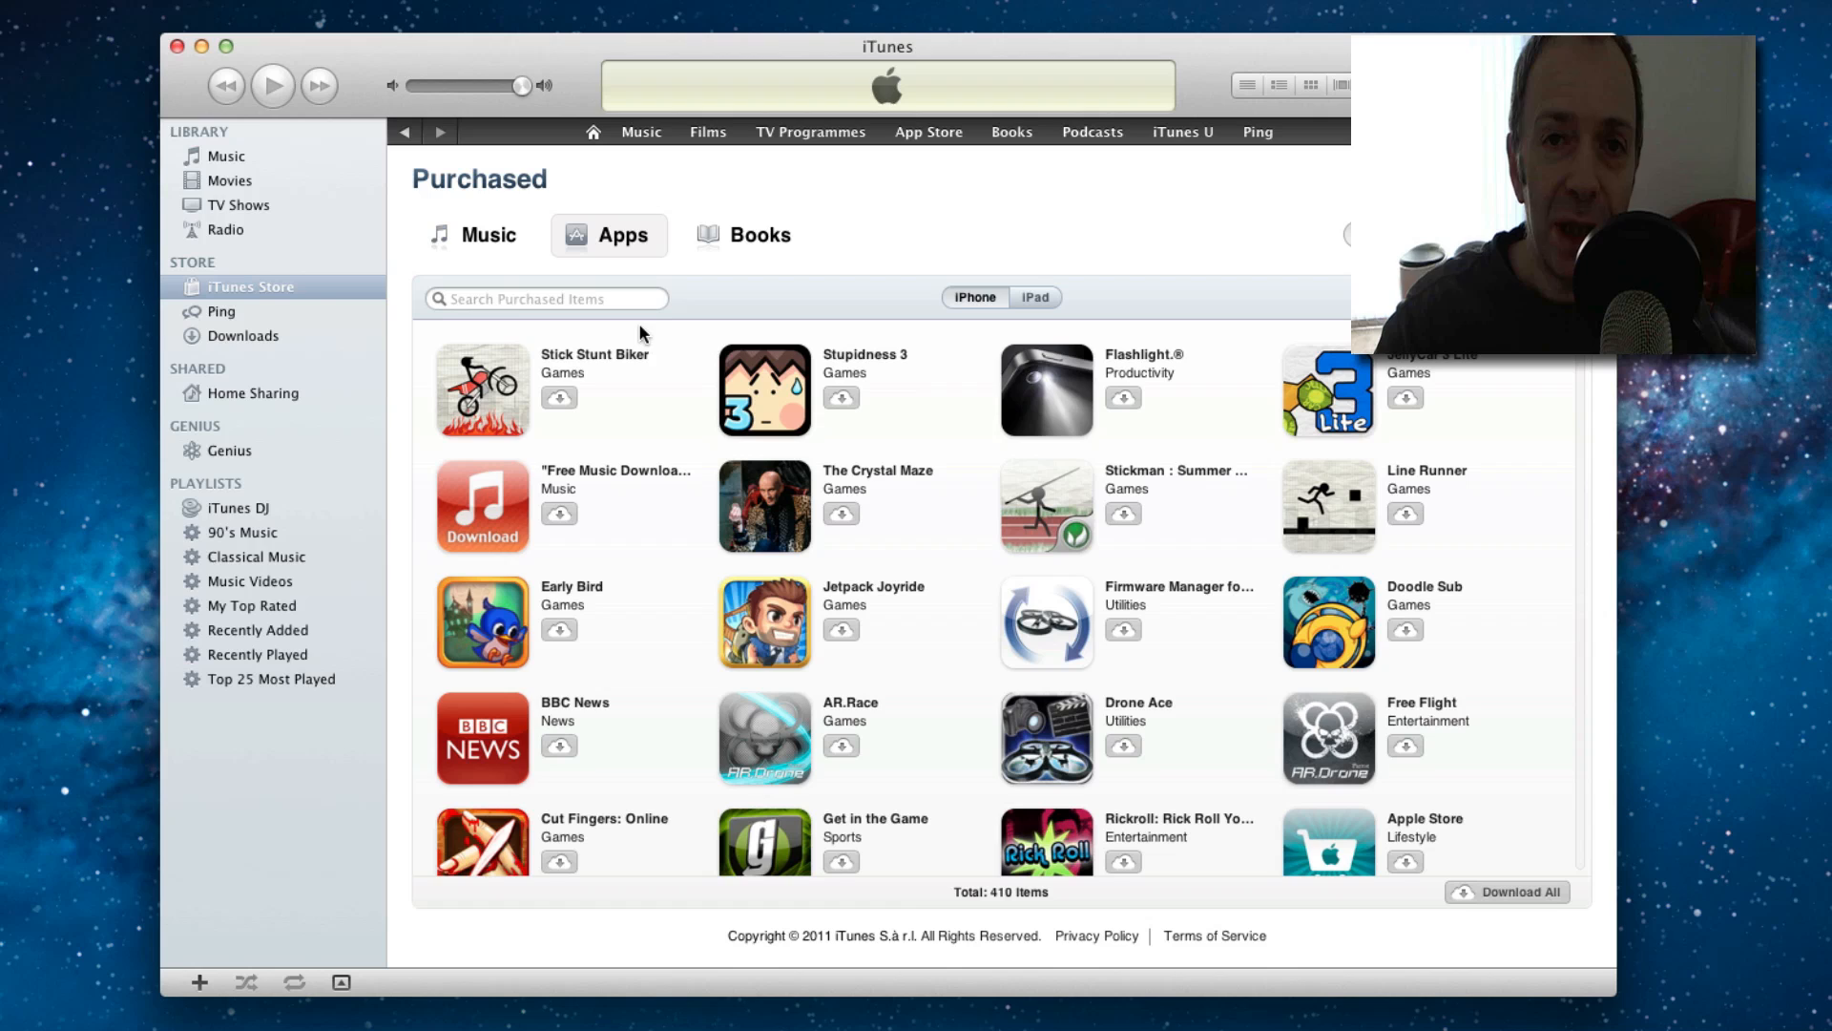
mouse_move(660, 395)
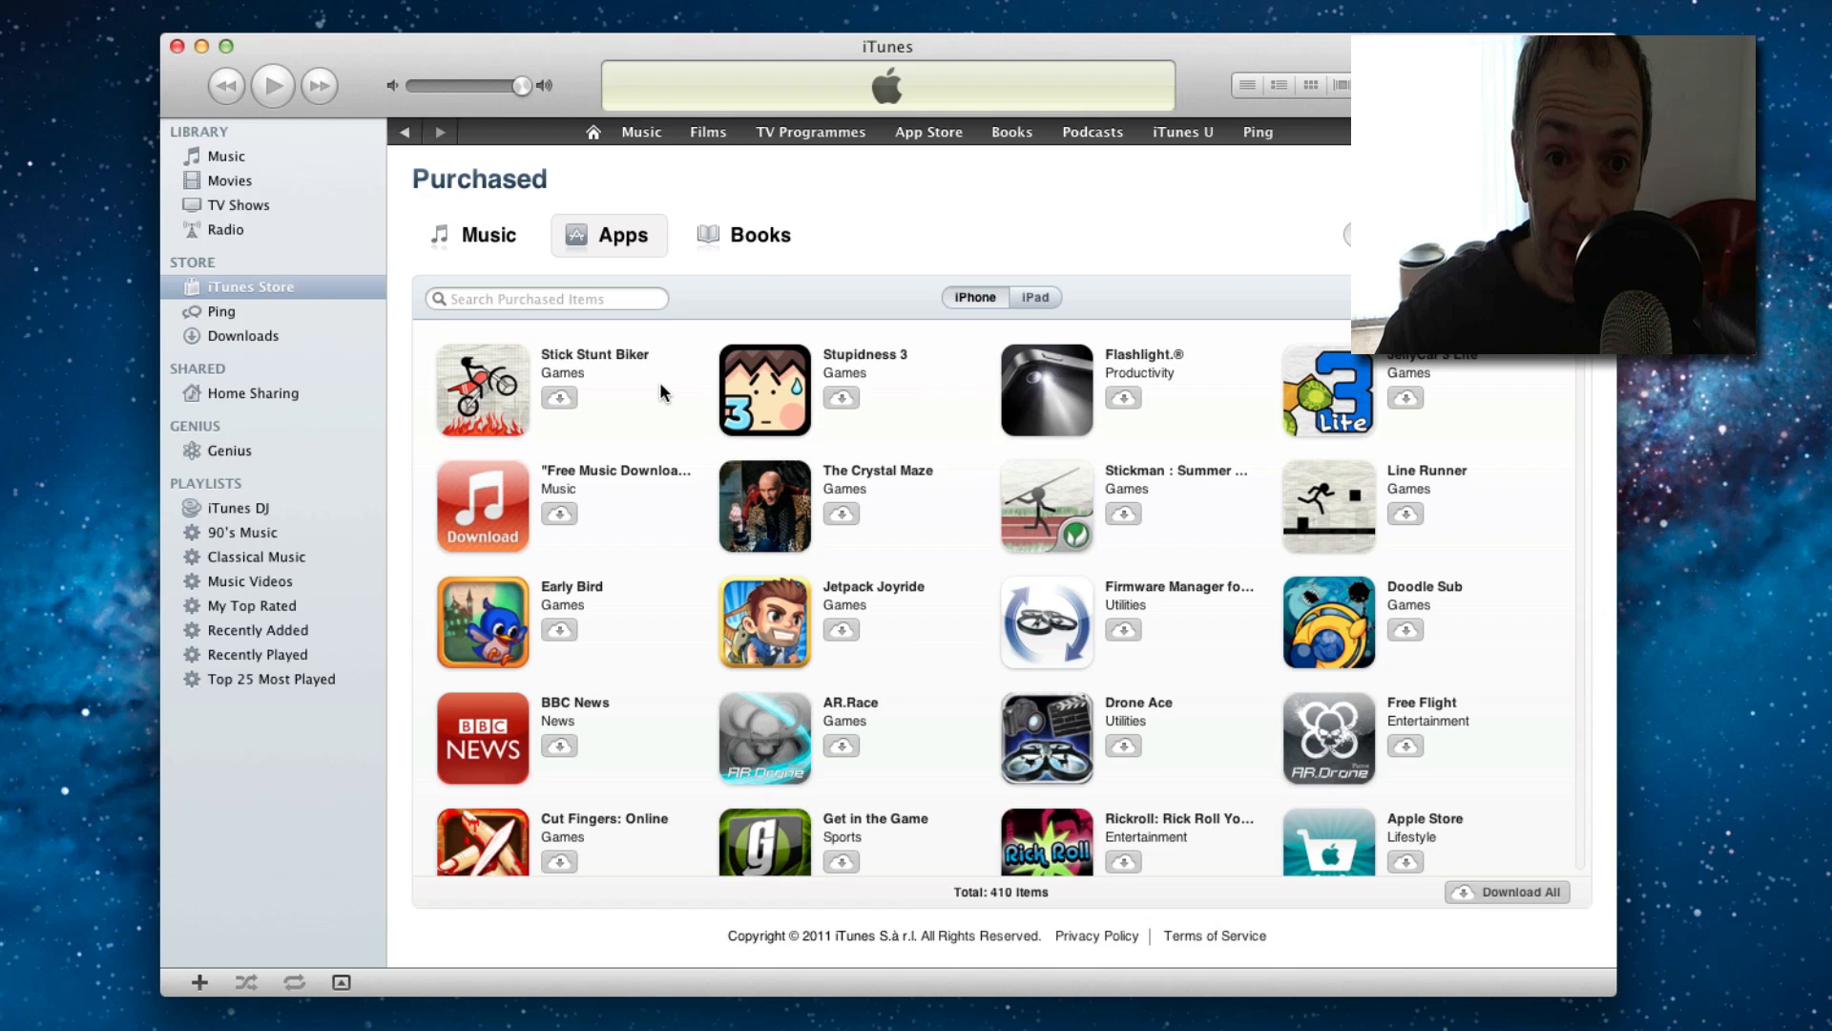
mouse_move(676, 452)
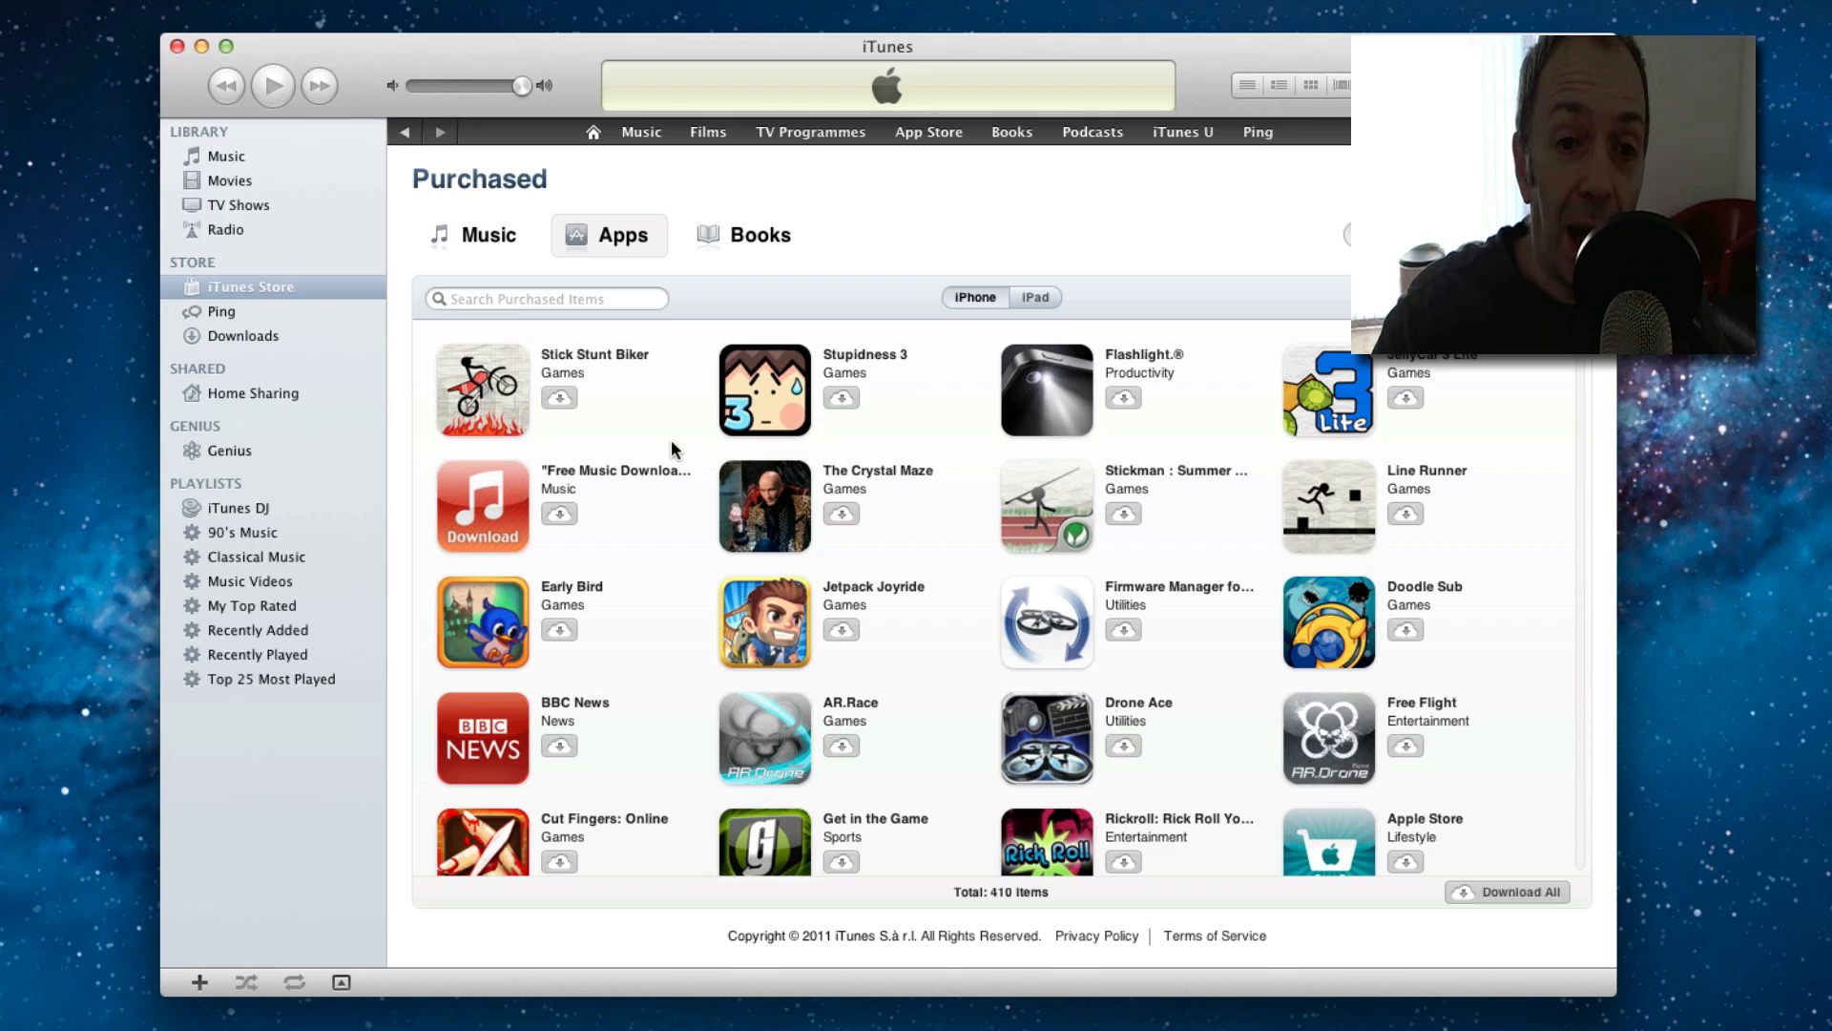
scroll("down", 3)
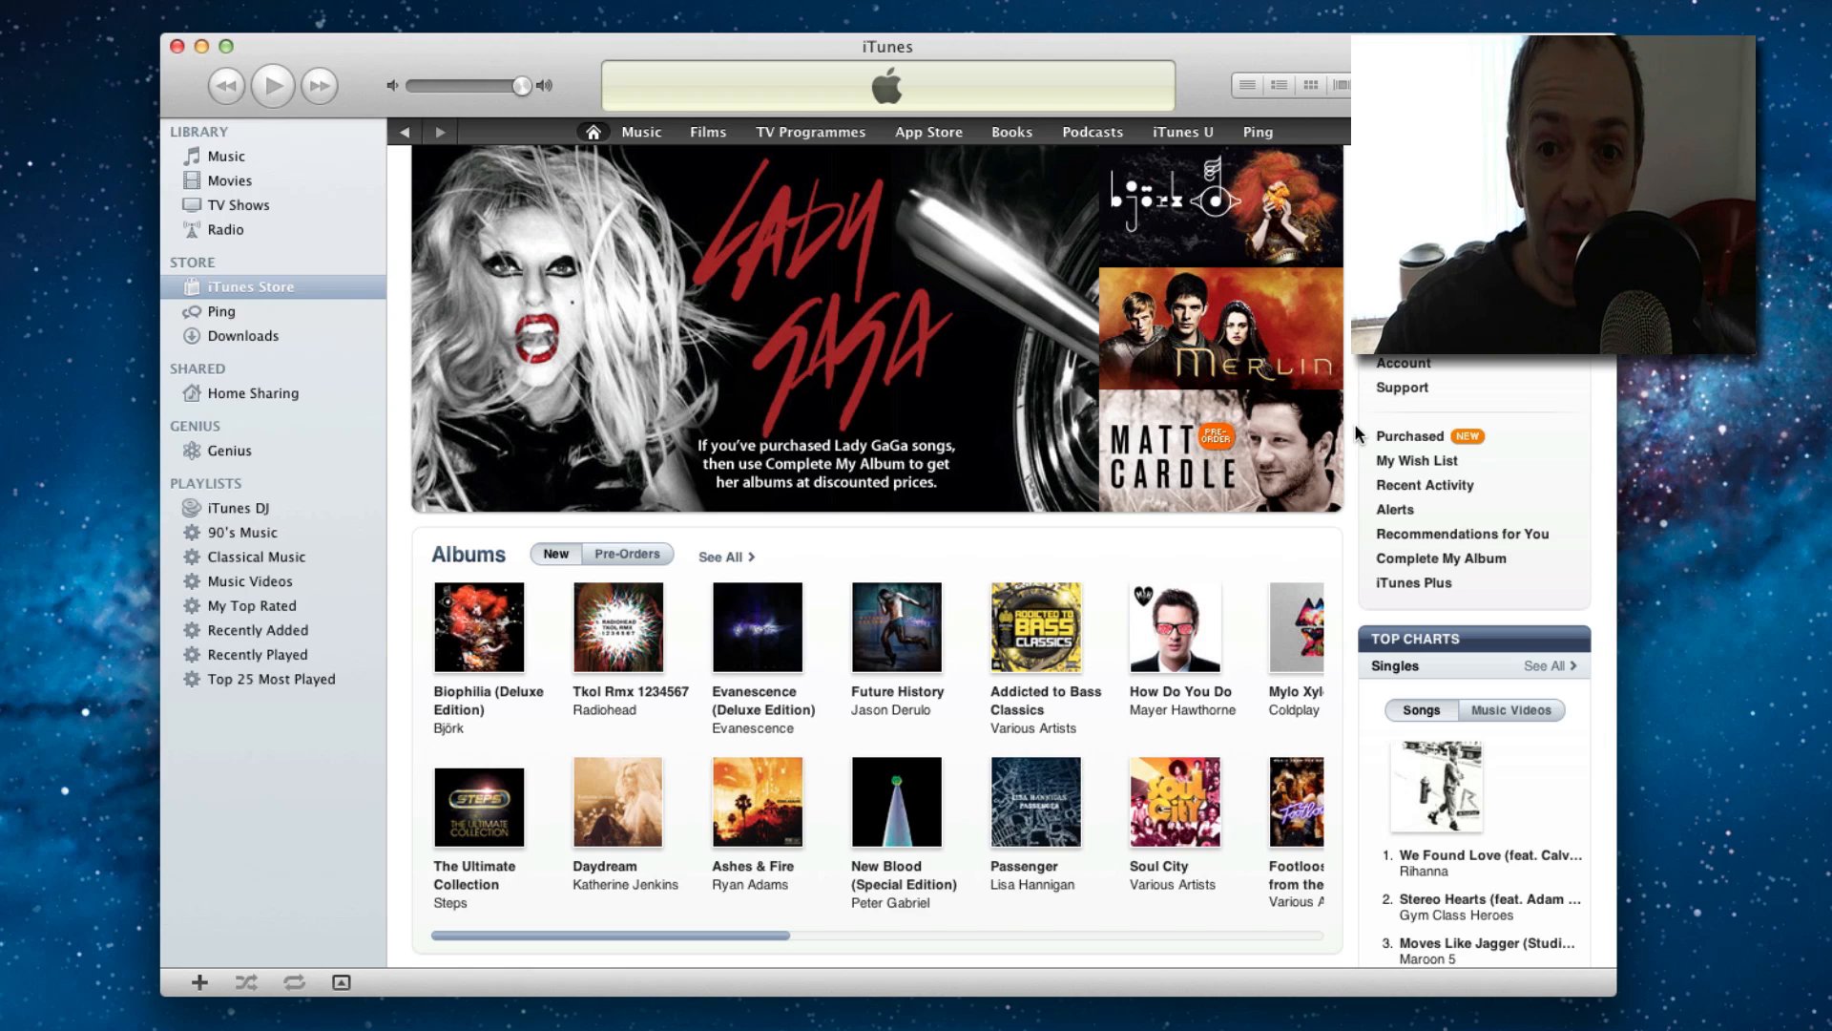
mouse_move(1416, 462)
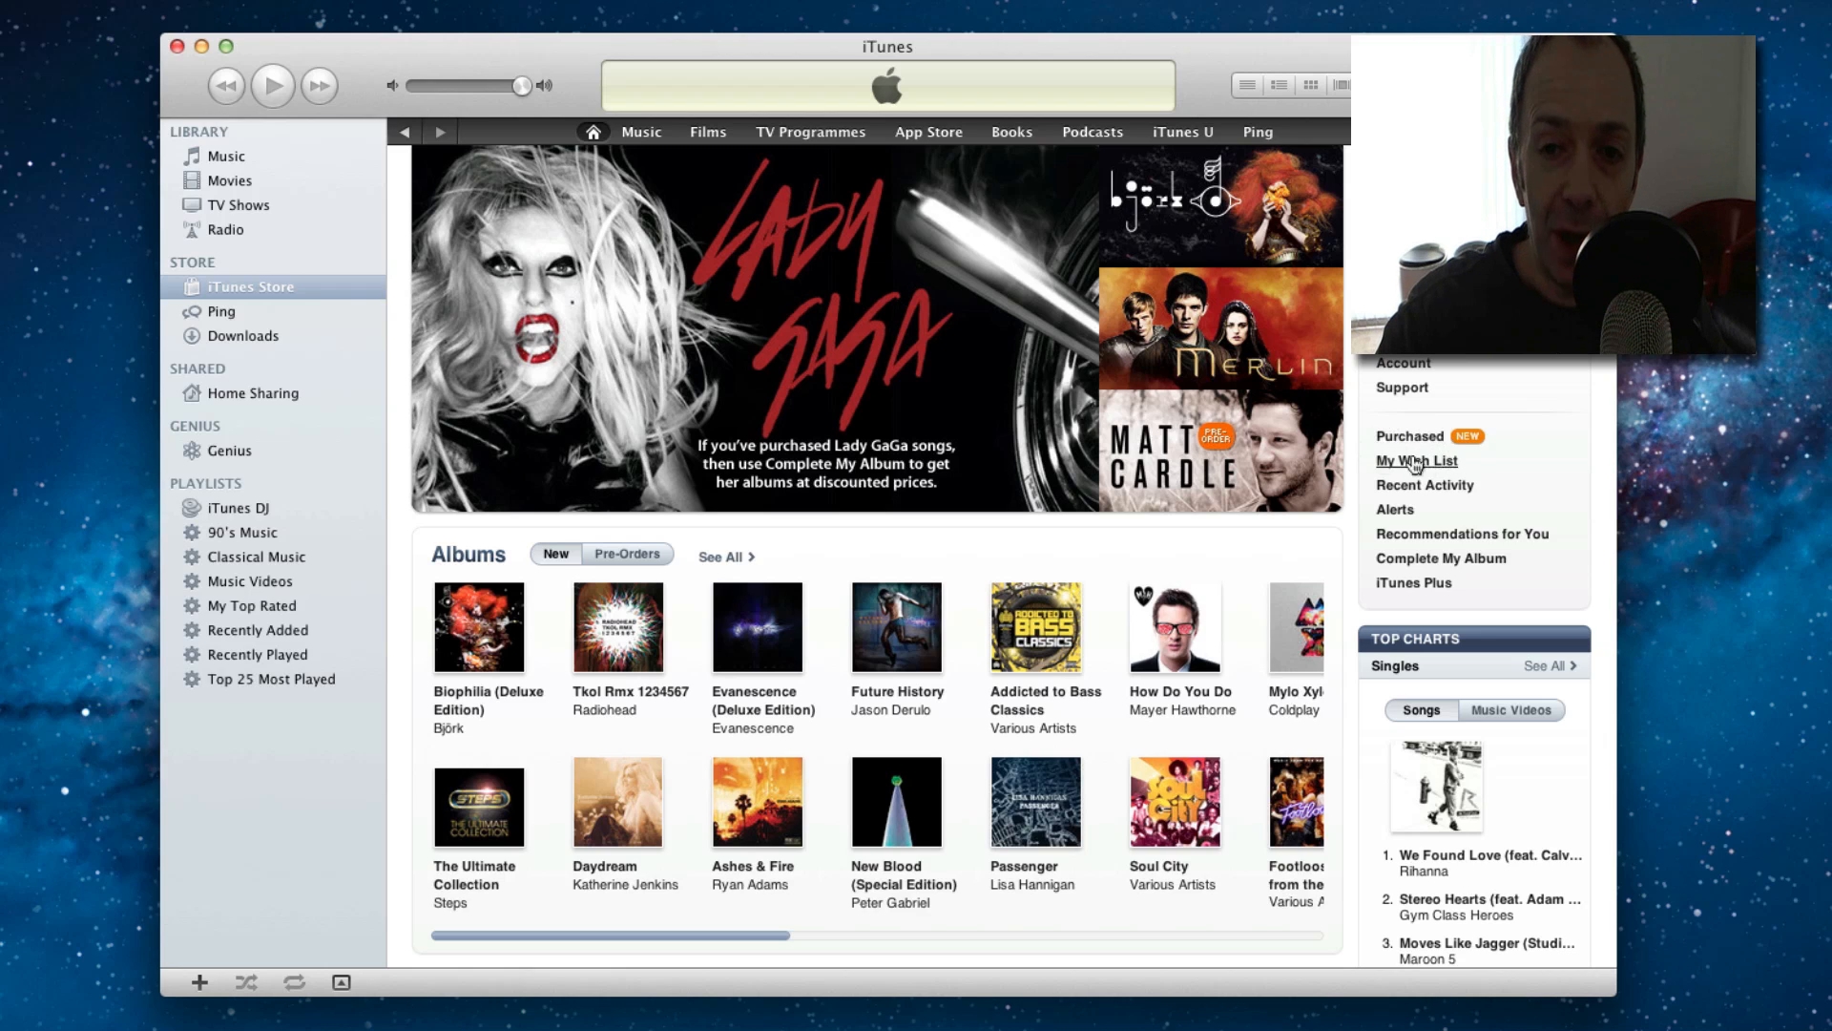
Reopen the Purchased page and begin loading the purchased apps list
left_click(1410, 436)
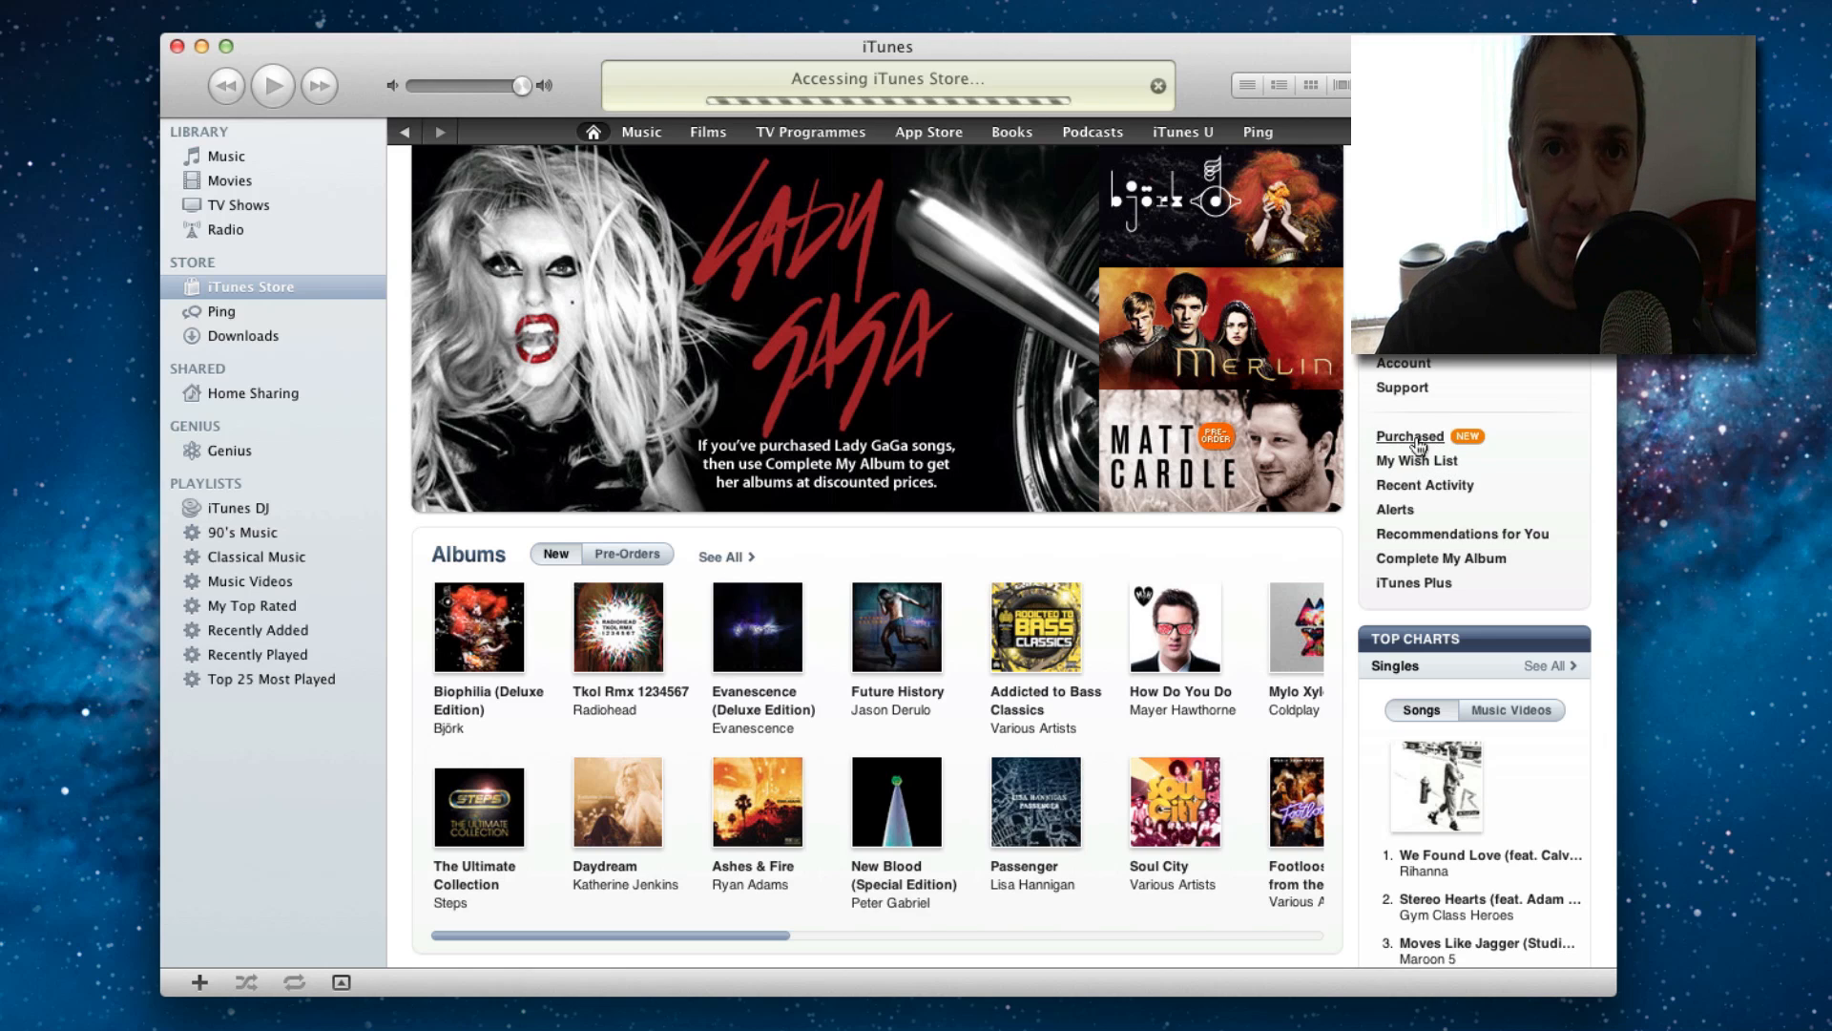
left_click(1409, 436)
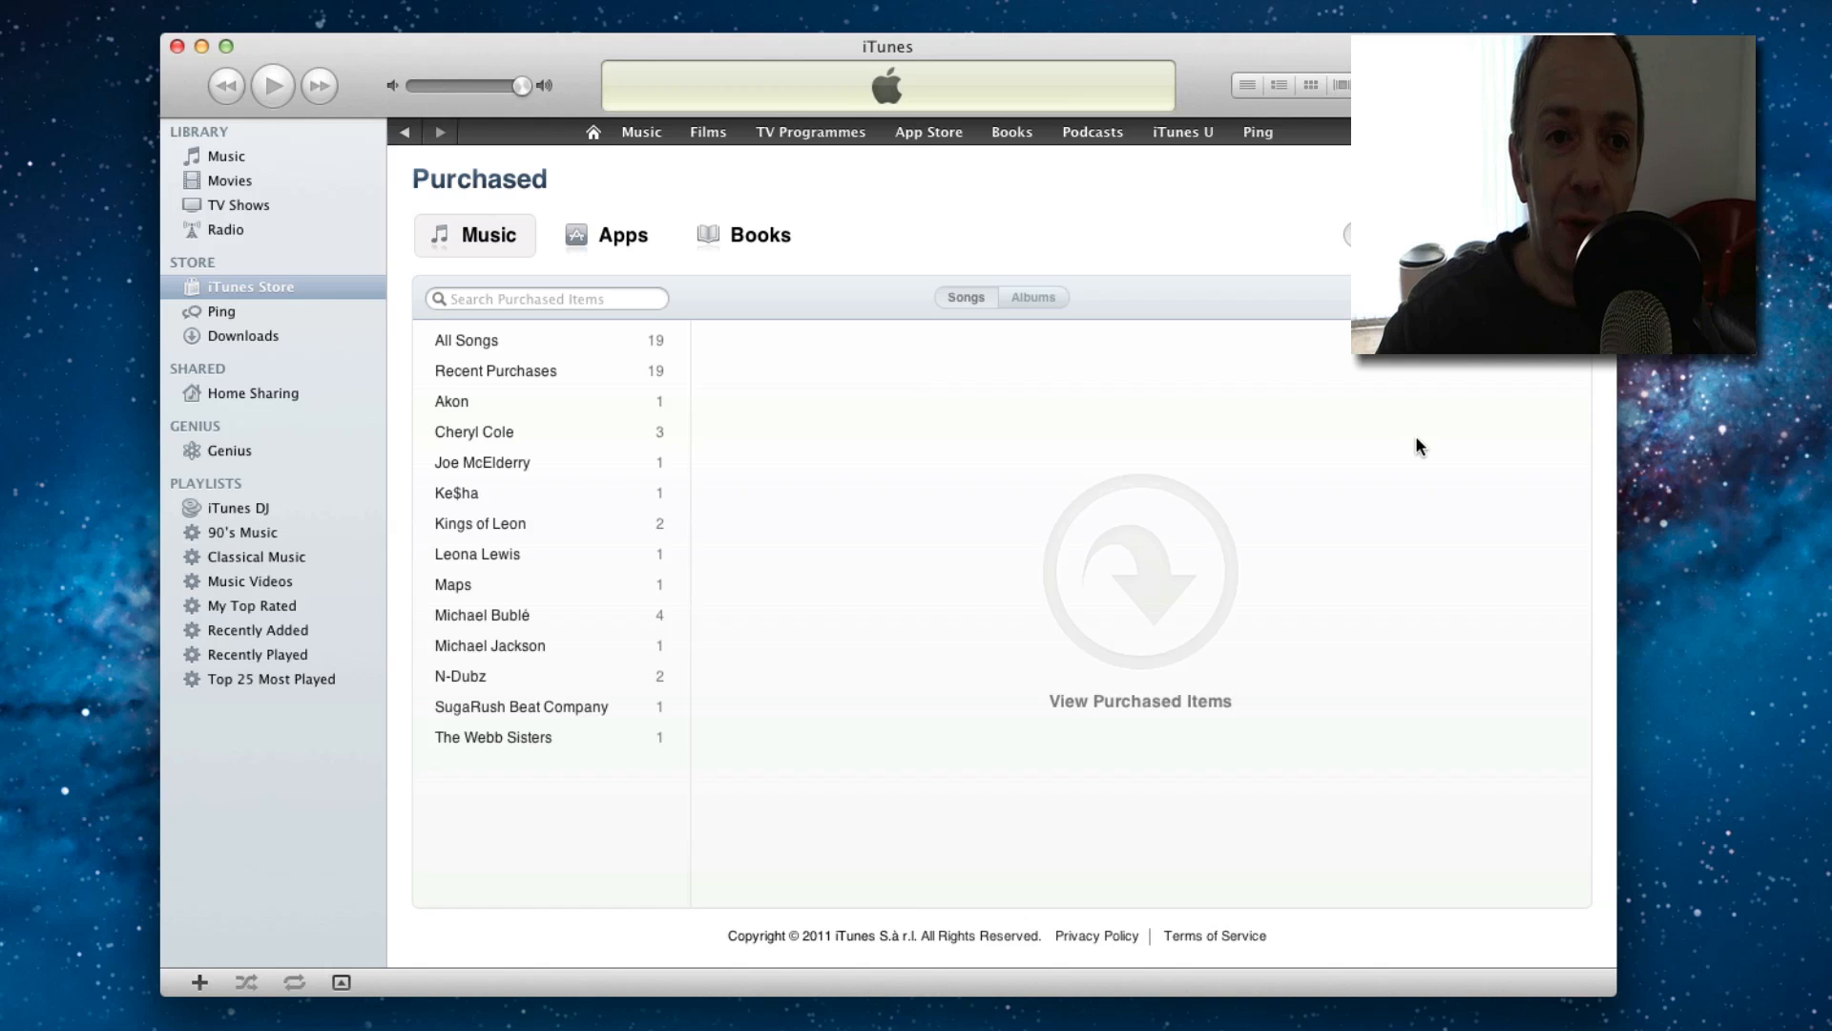
left_click(608, 234)
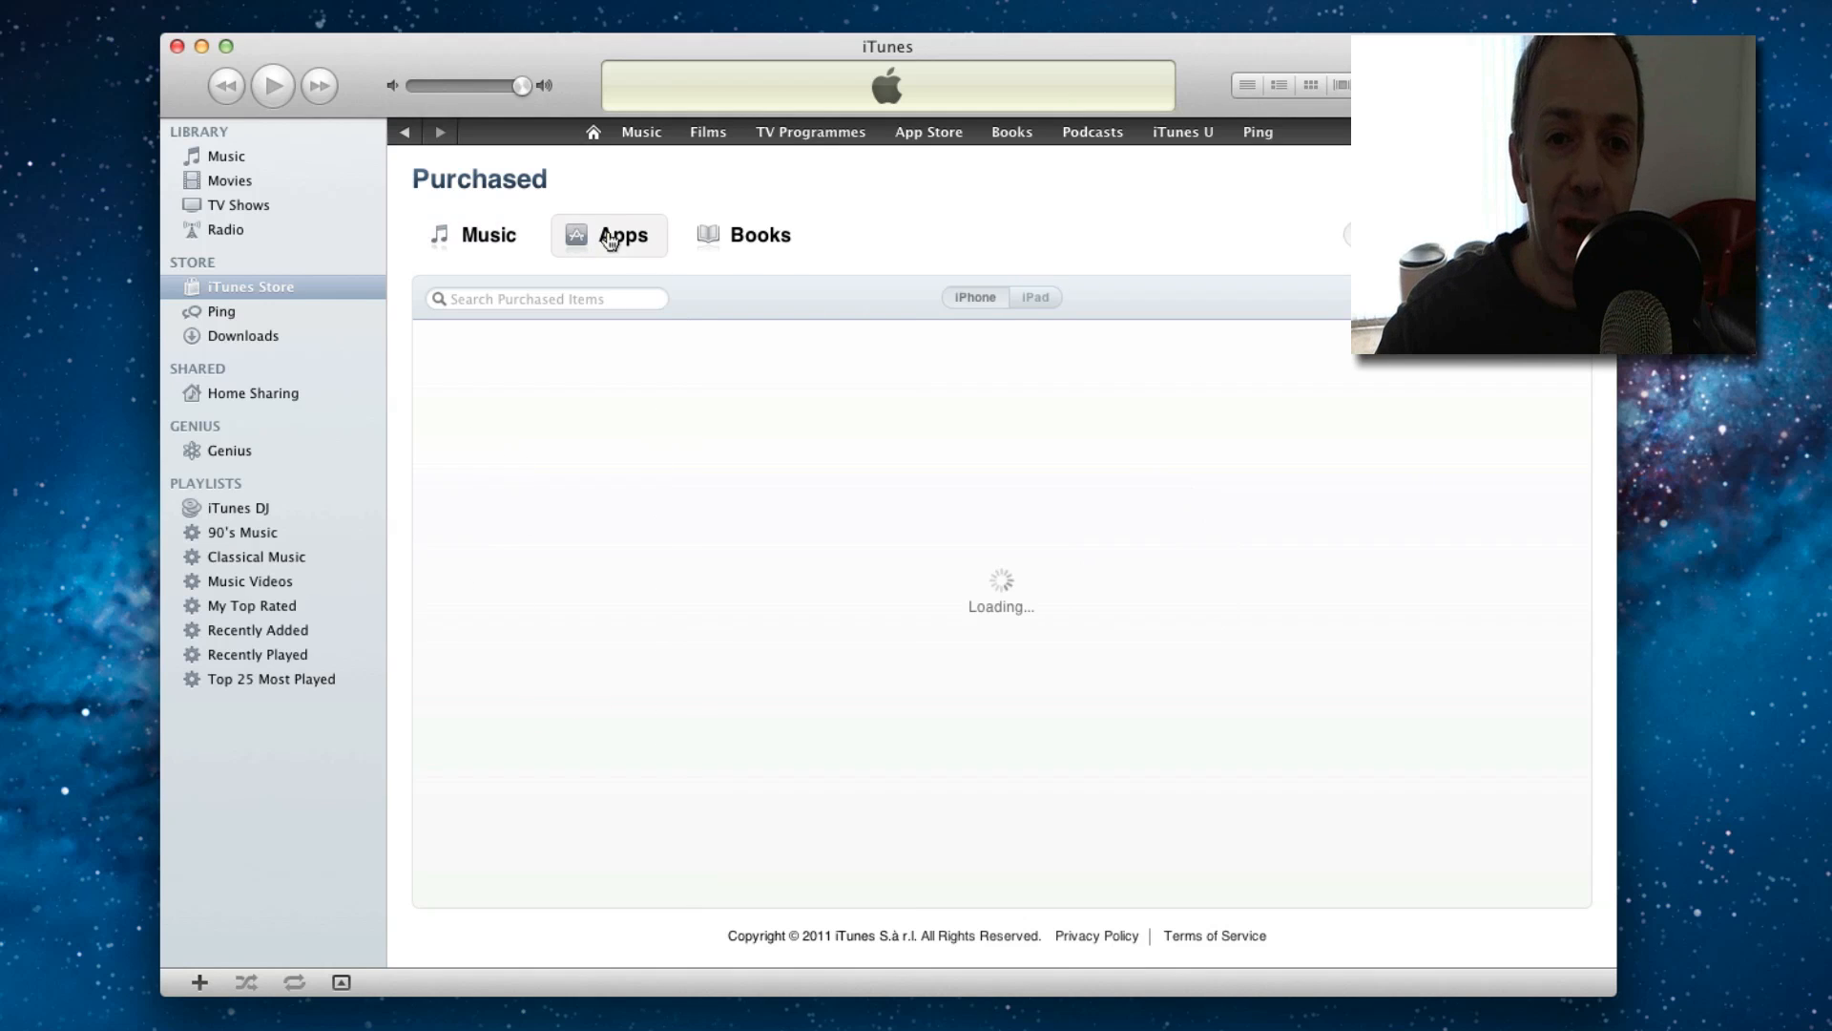